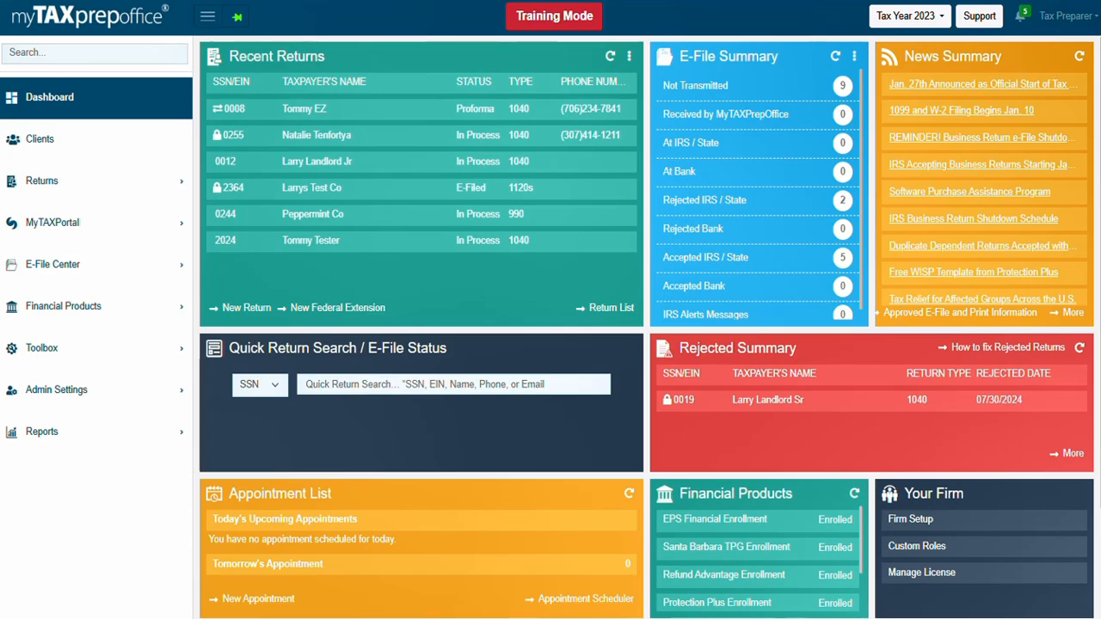
Scroll the dashboard down to the MyTAXPortal widget and reach its Settings.
scroll(down, 3)
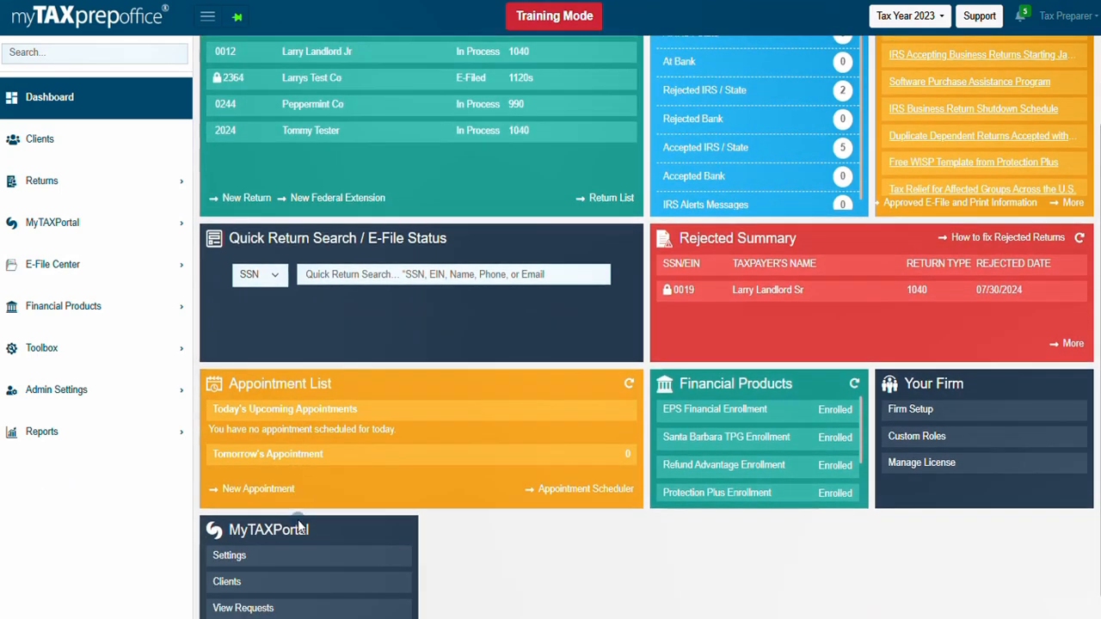
scroll(down, 3)
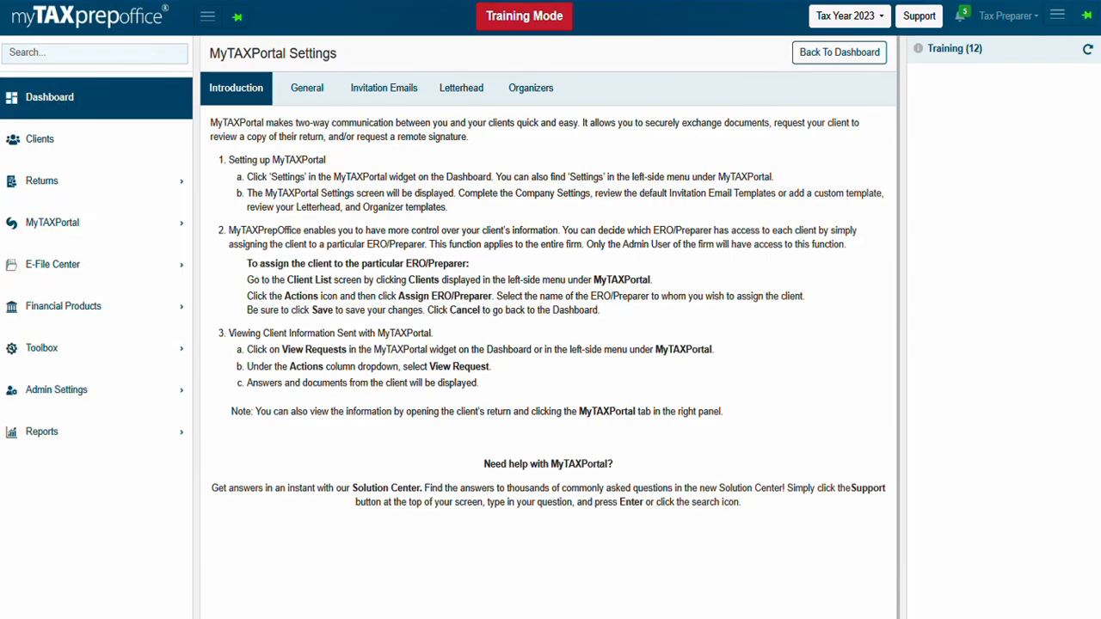
mouse_move(236, 88)
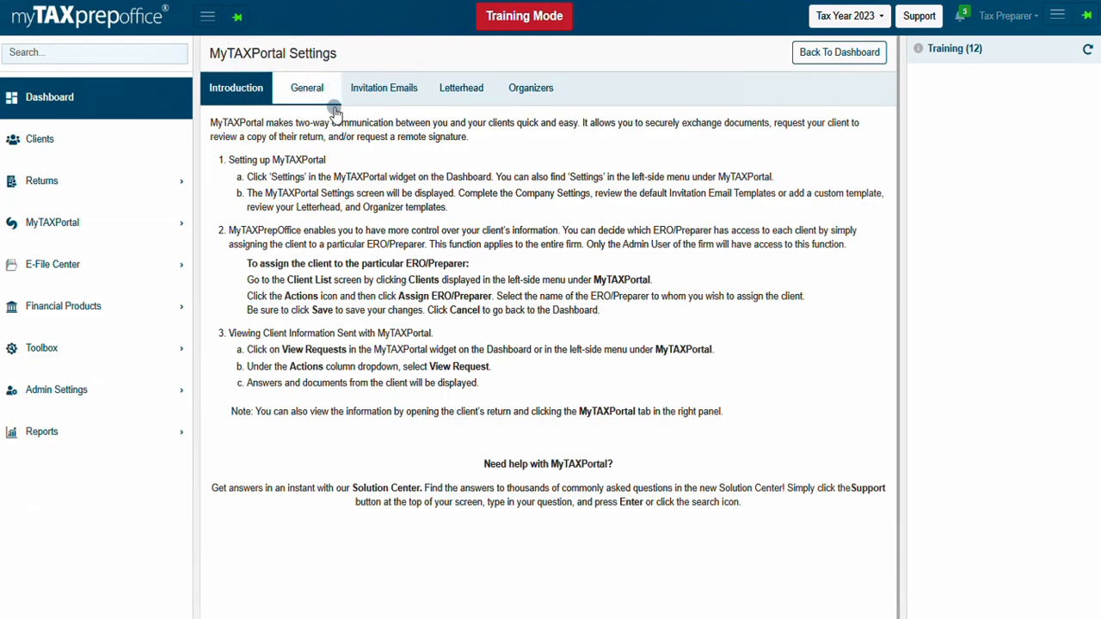
mouse_move(456, 112)
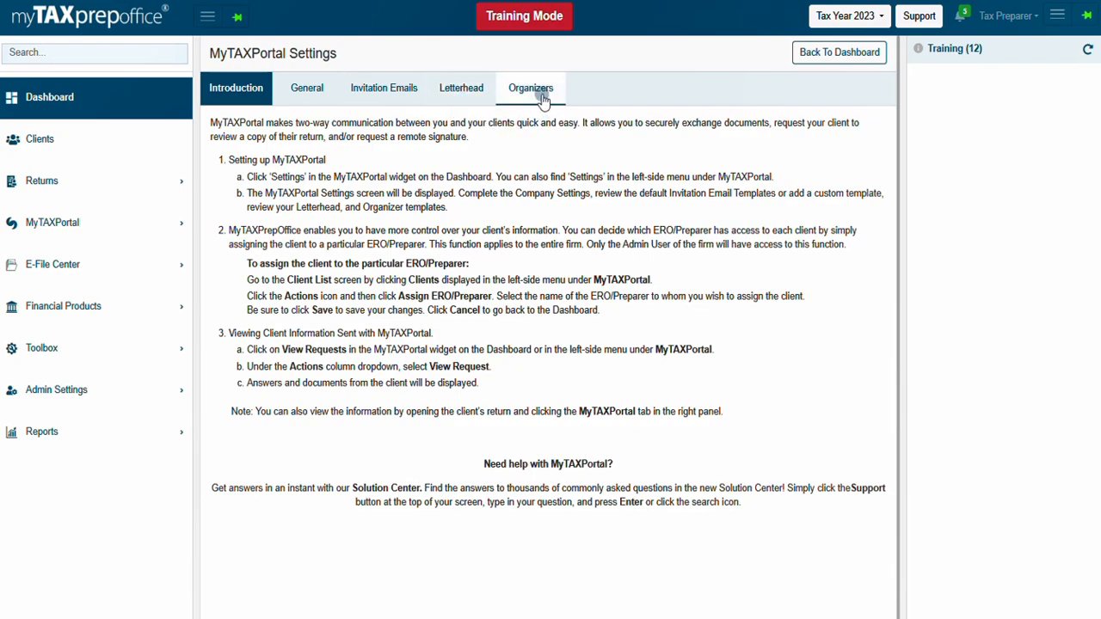
mouse_move(599, 89)
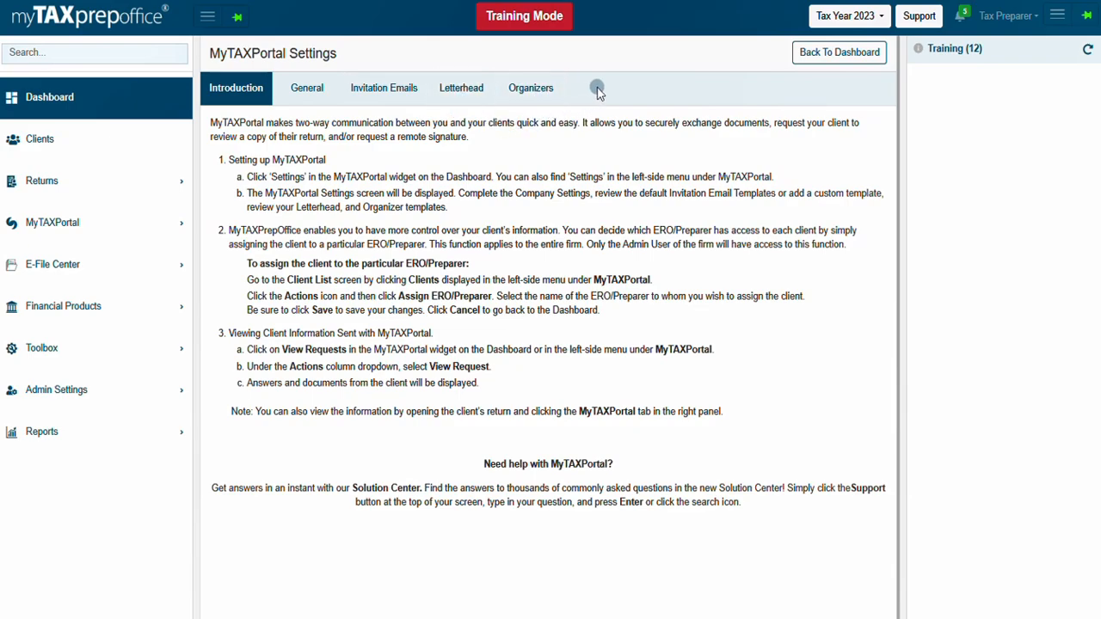
mouse_move(595, 90)
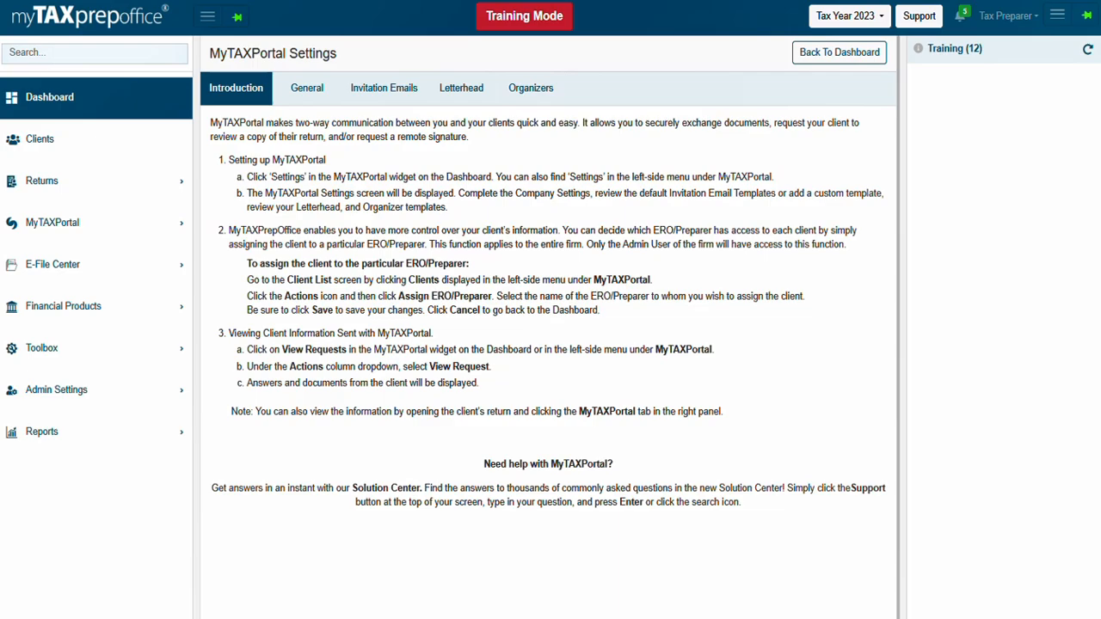
Review the General, Invitation Emails, Letterhead and Organizers settings in turn.
click(305, 86)
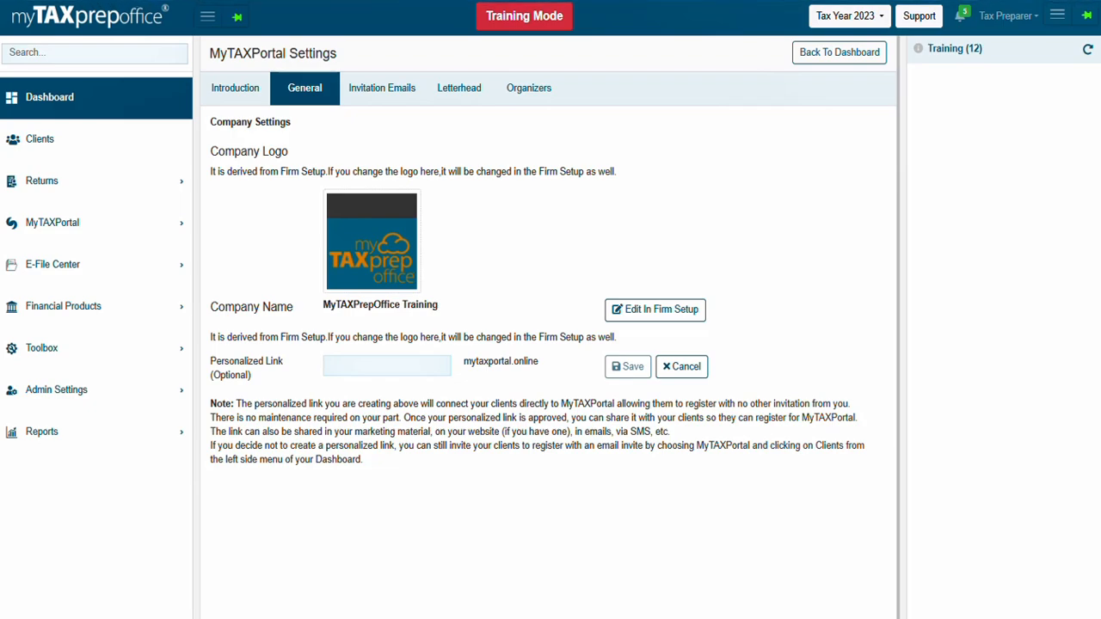
click(382, 87)
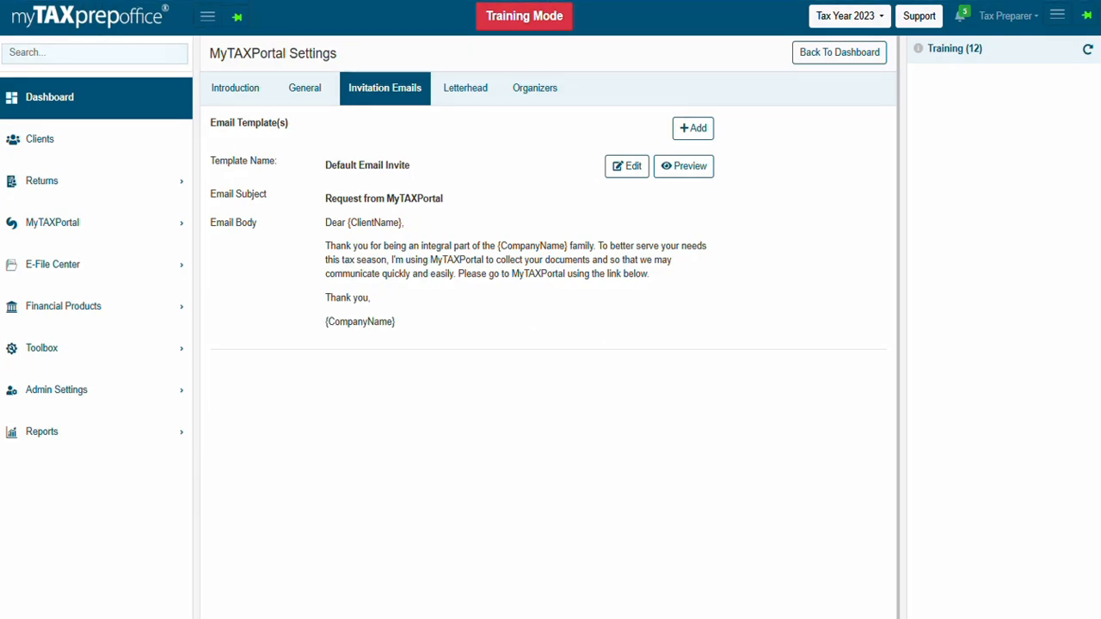
click(458, 88)
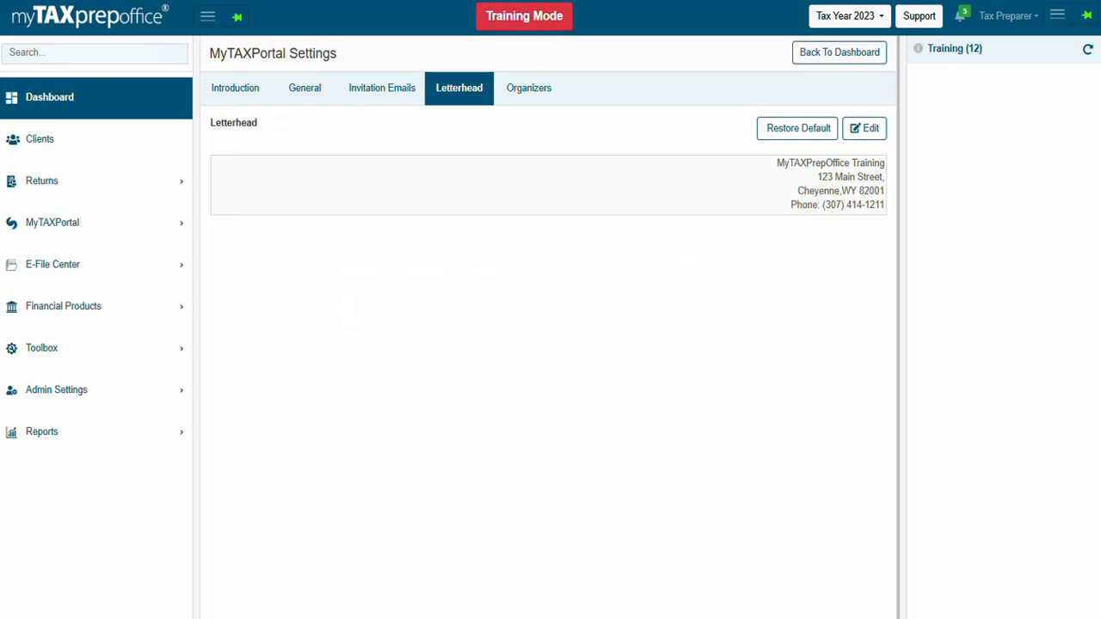
click(528, 88)
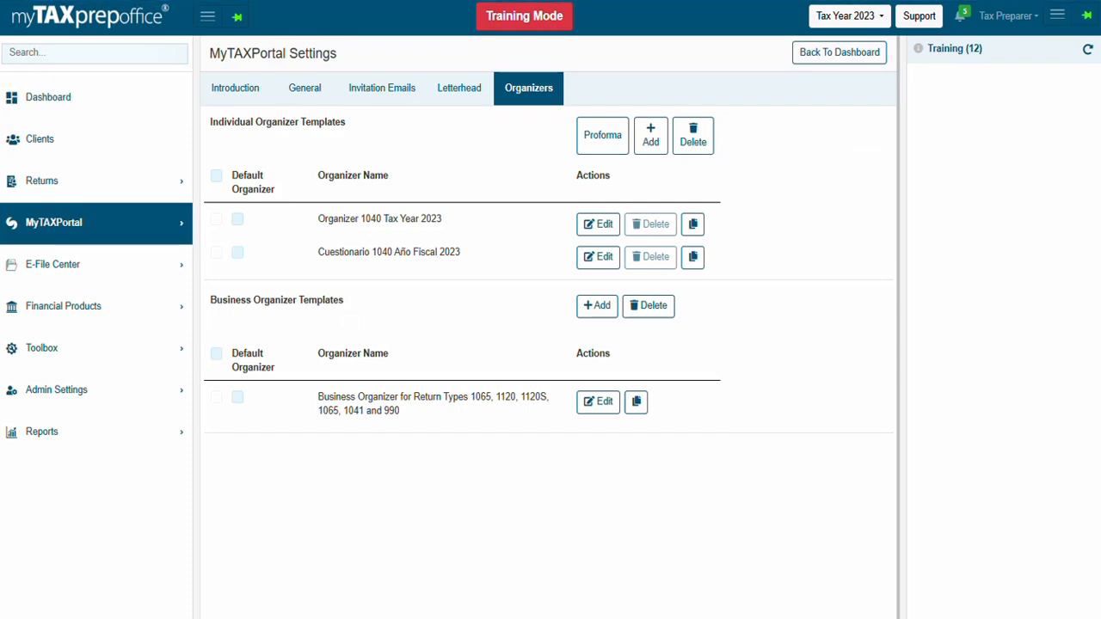
mouse_move(89, 554)
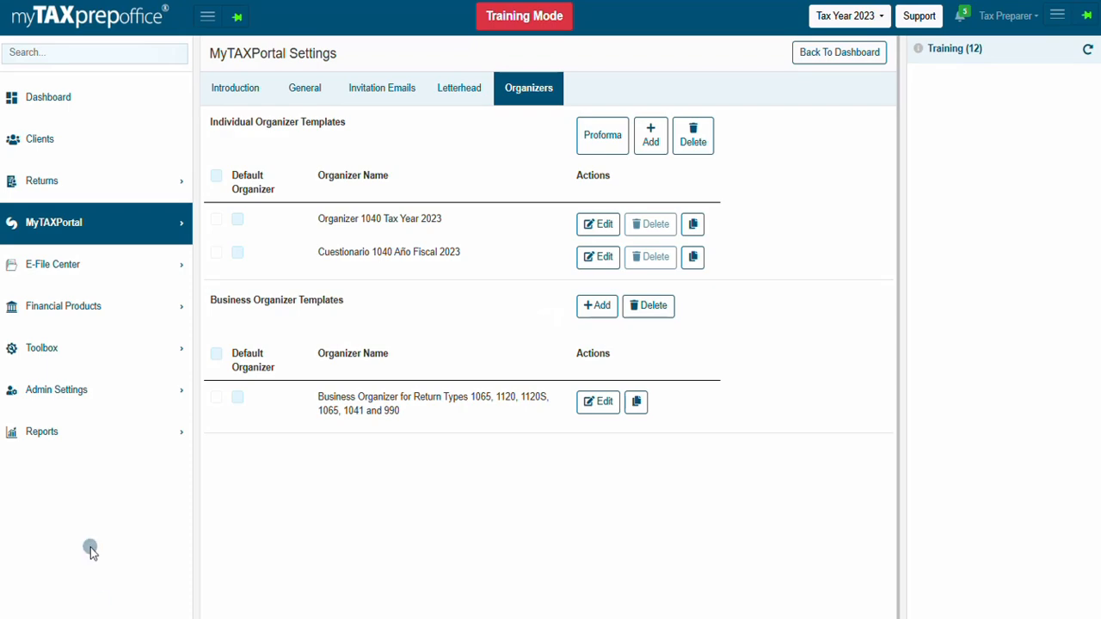
Show the MyTAXPortal Clients list of 26 records and the Actions menu for WorkNALLDay Inc.
click(53, 222)
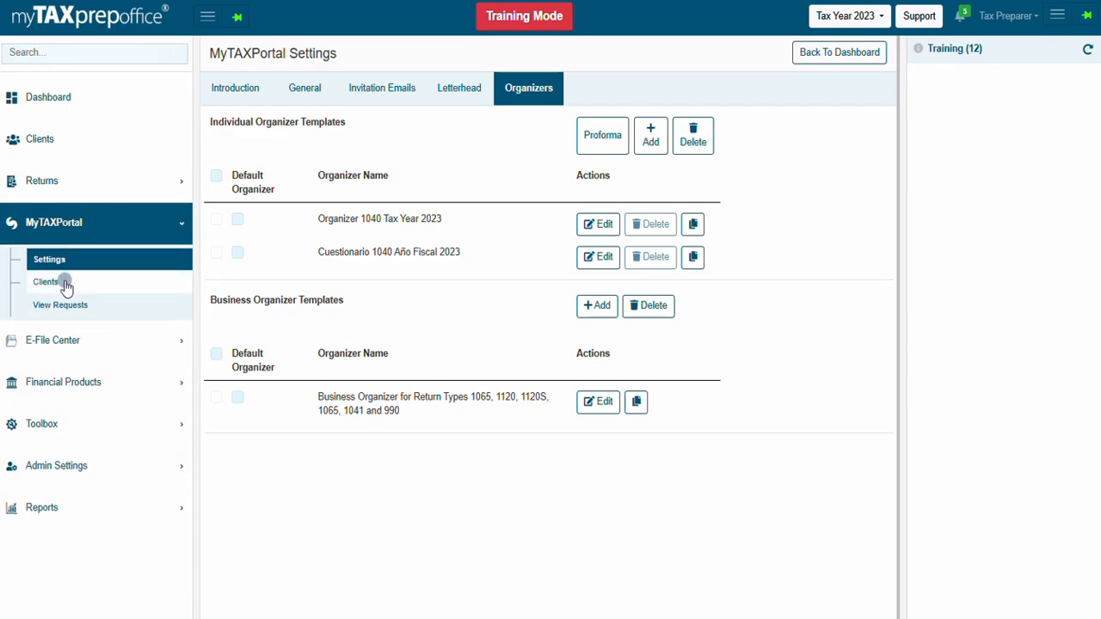
click(45, 283)
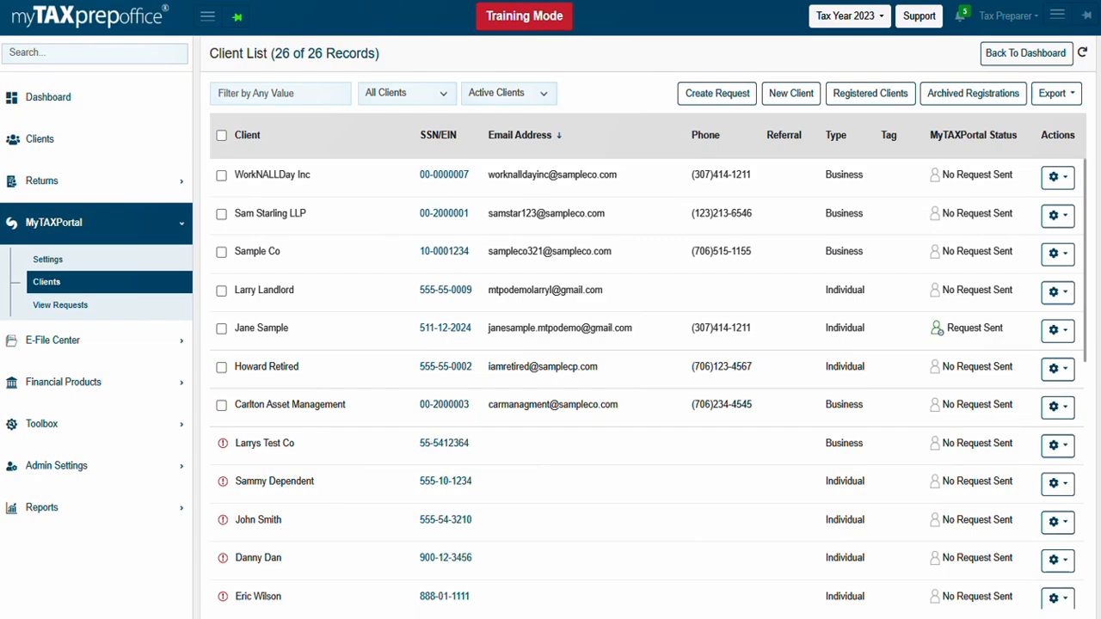
mouse_move(138, 382)
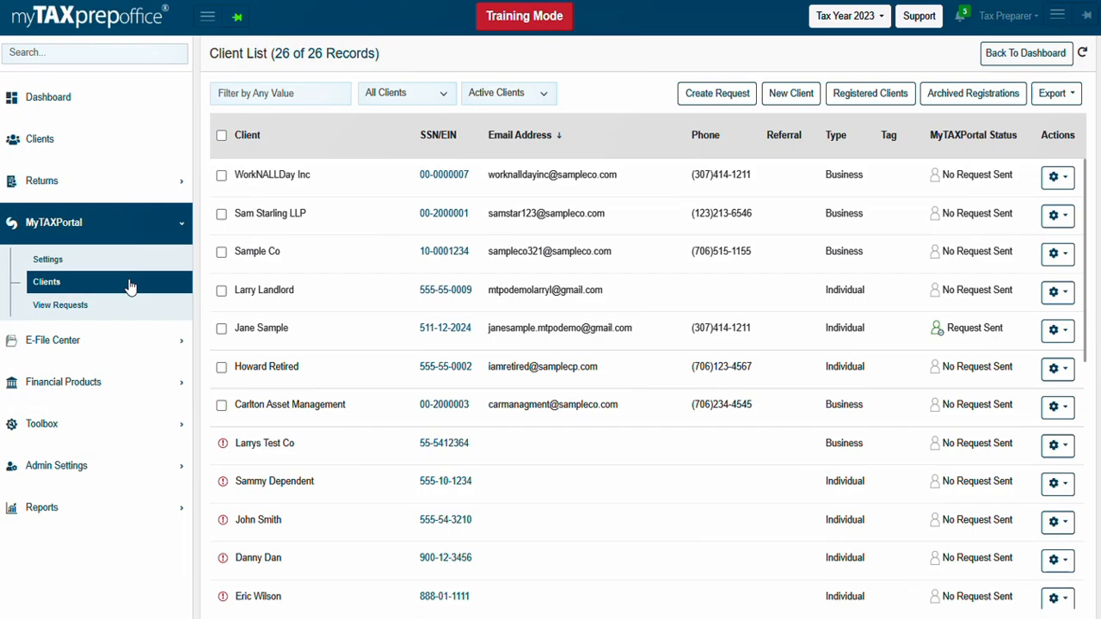
click(220, 175)
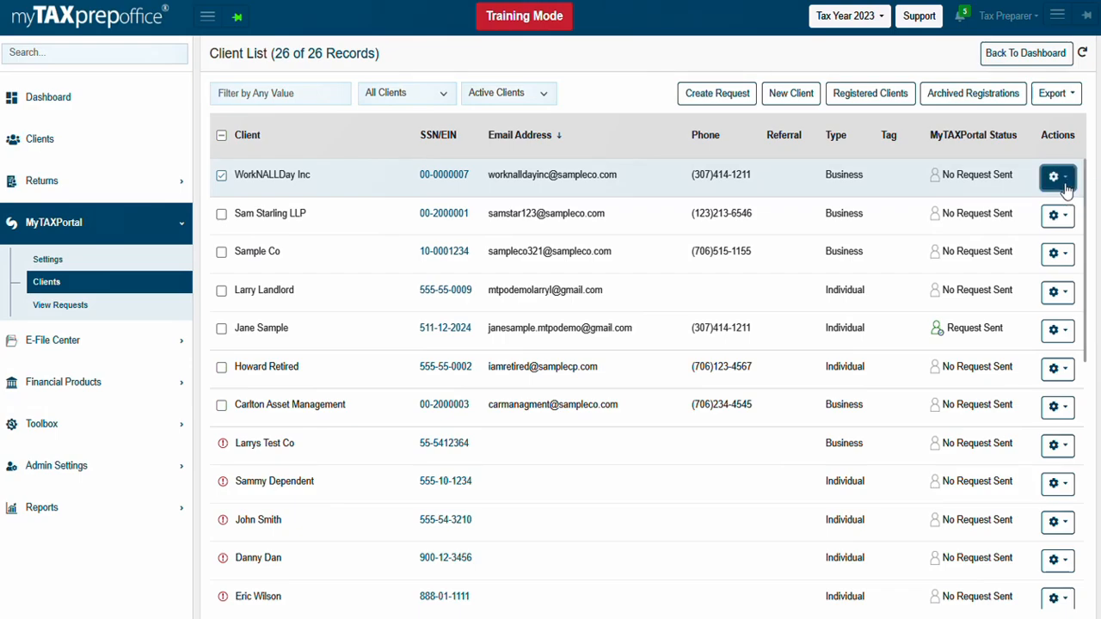
click(1060, 176)
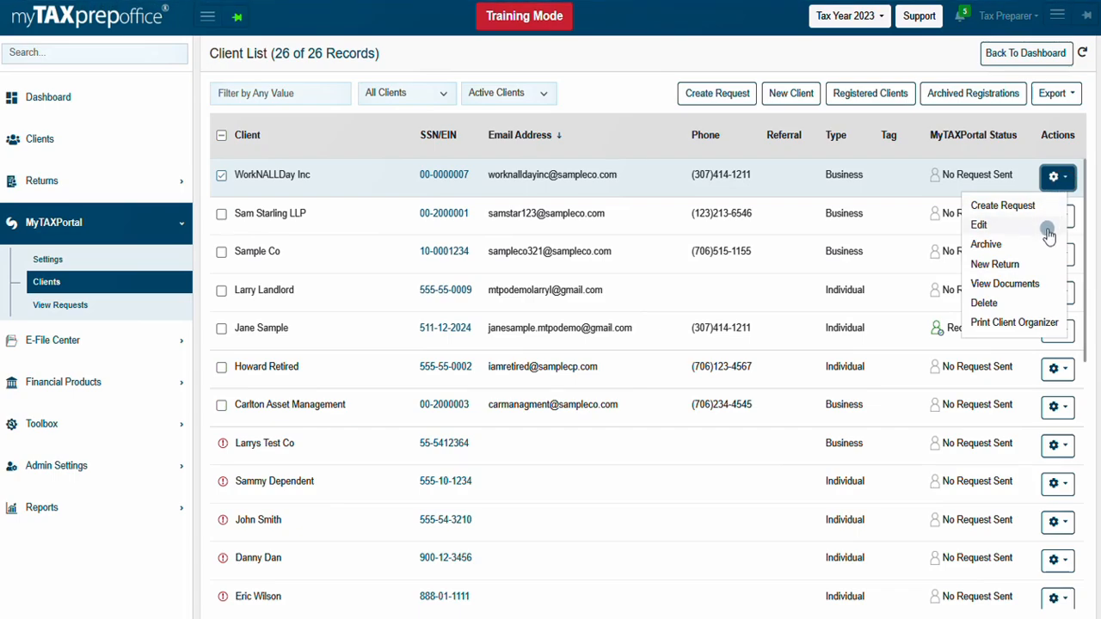
mouse_move(1046, 248)
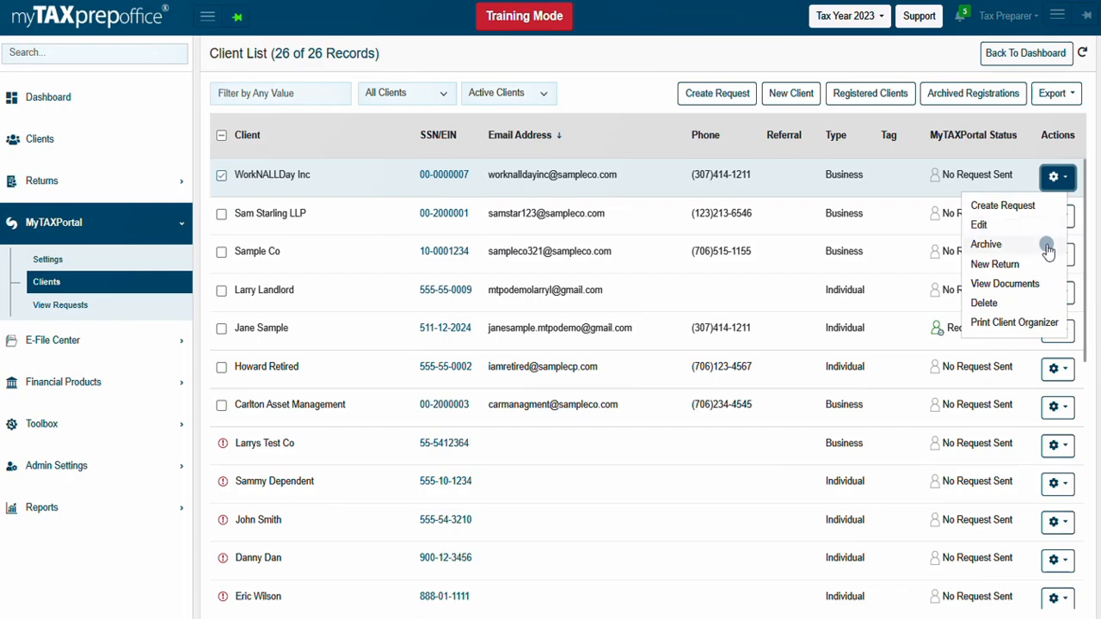
mouse_move(1053, 269)
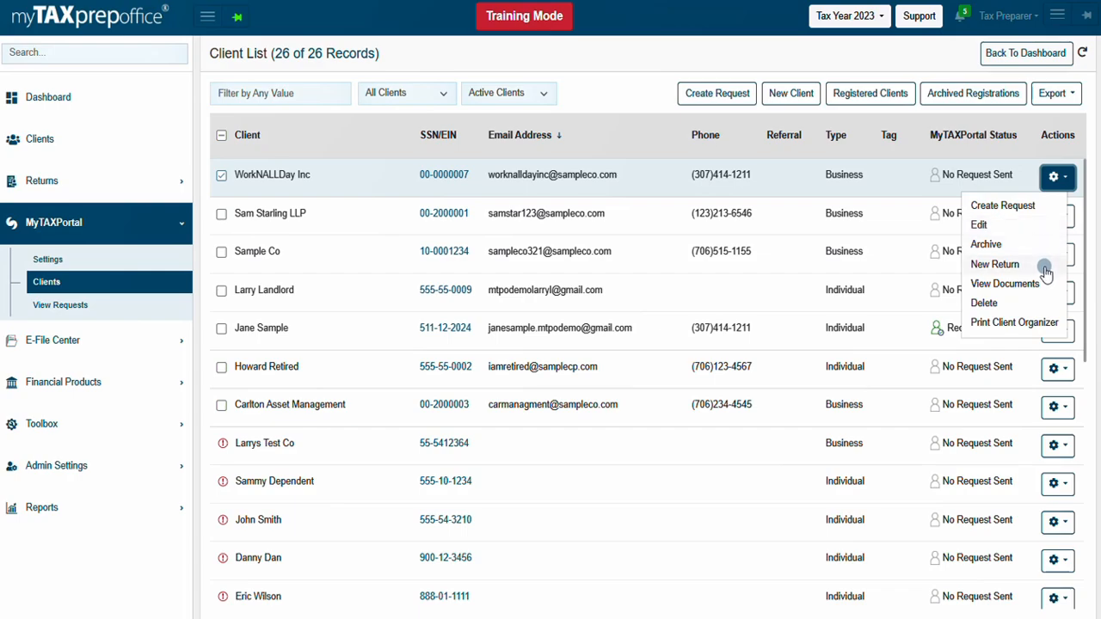
mouse_move(1051, 268)
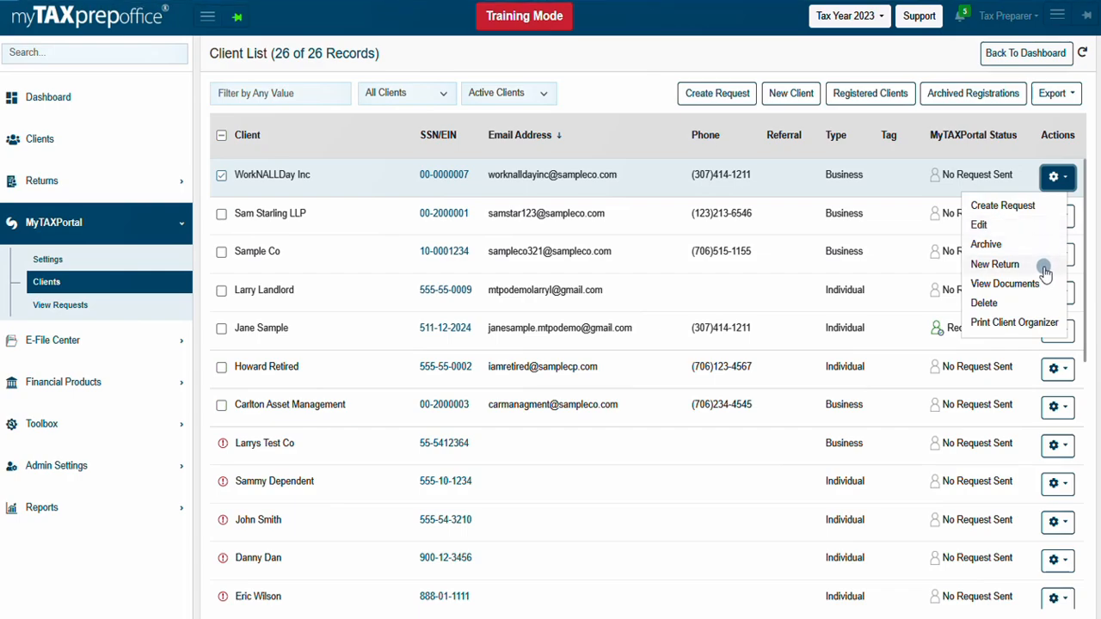
mouse_move(1043, 289)
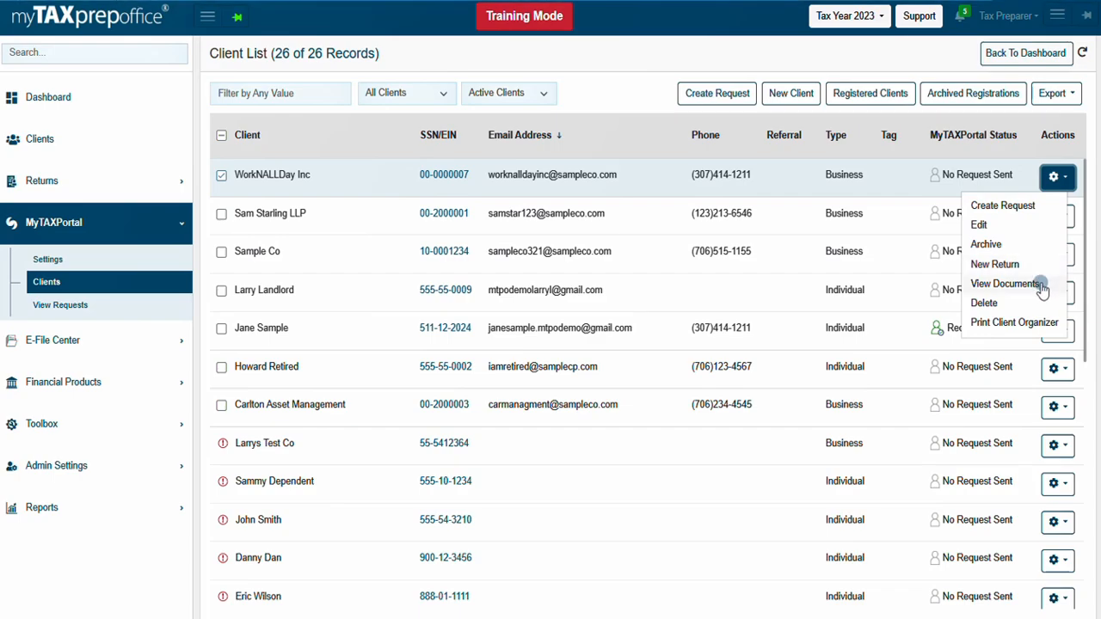
mouse_move(1036, 303)
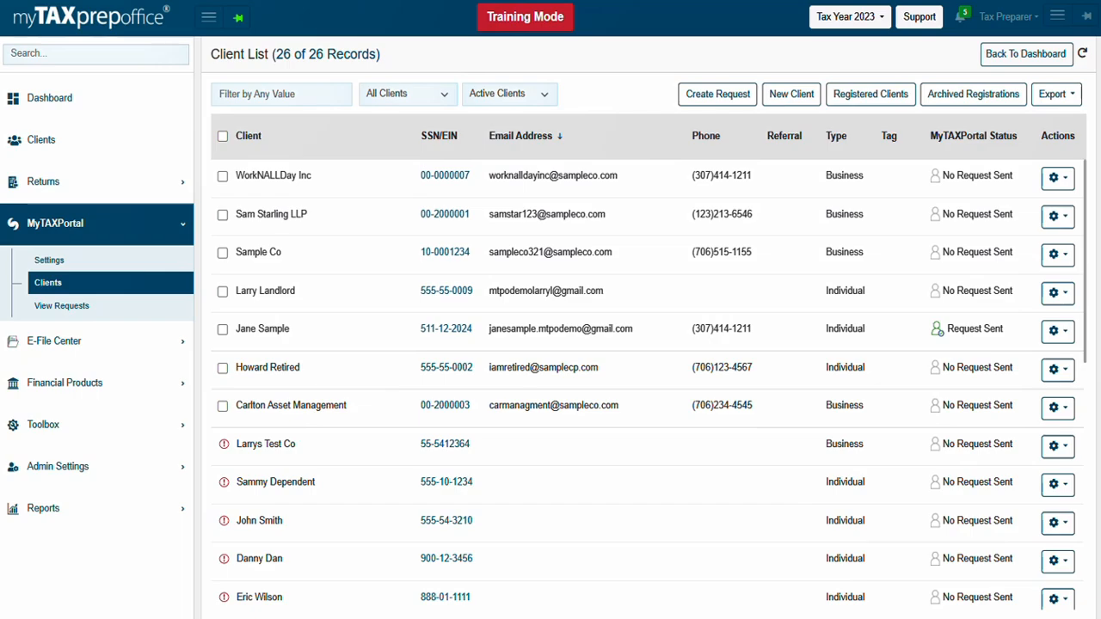
click(222, 291)
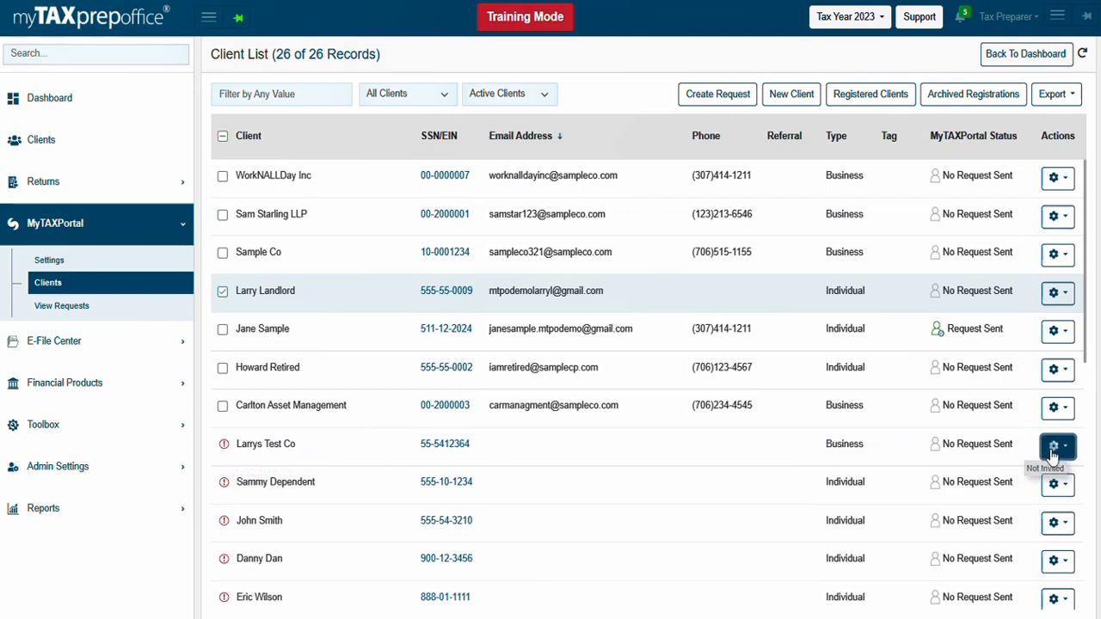
click(1056, 444)
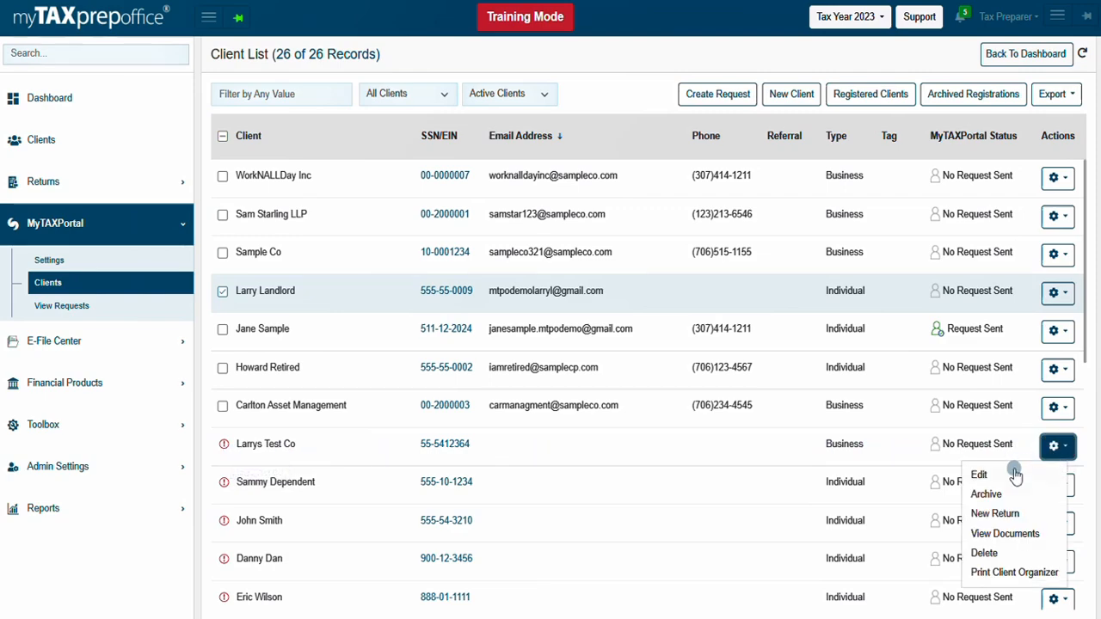
click(977, 475)
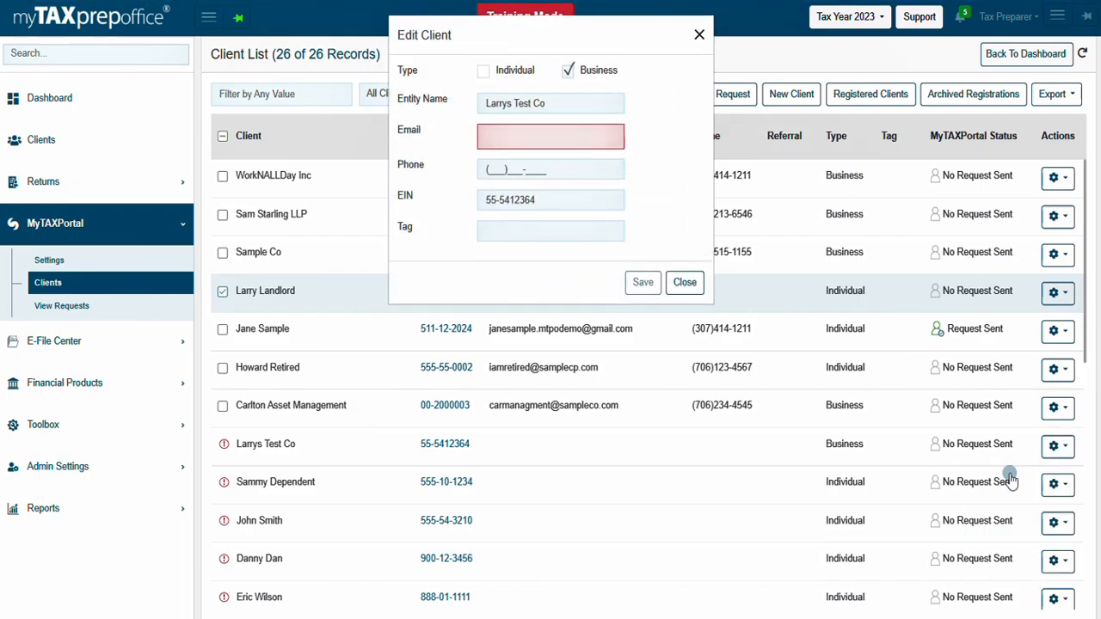
click(685, 282)
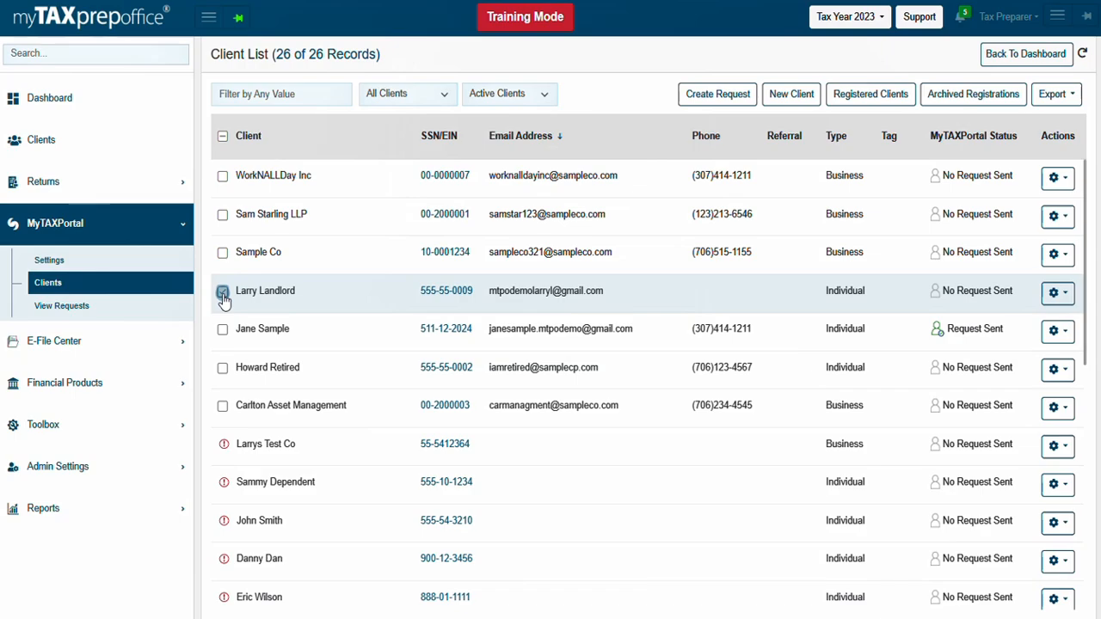
click(224, 291)
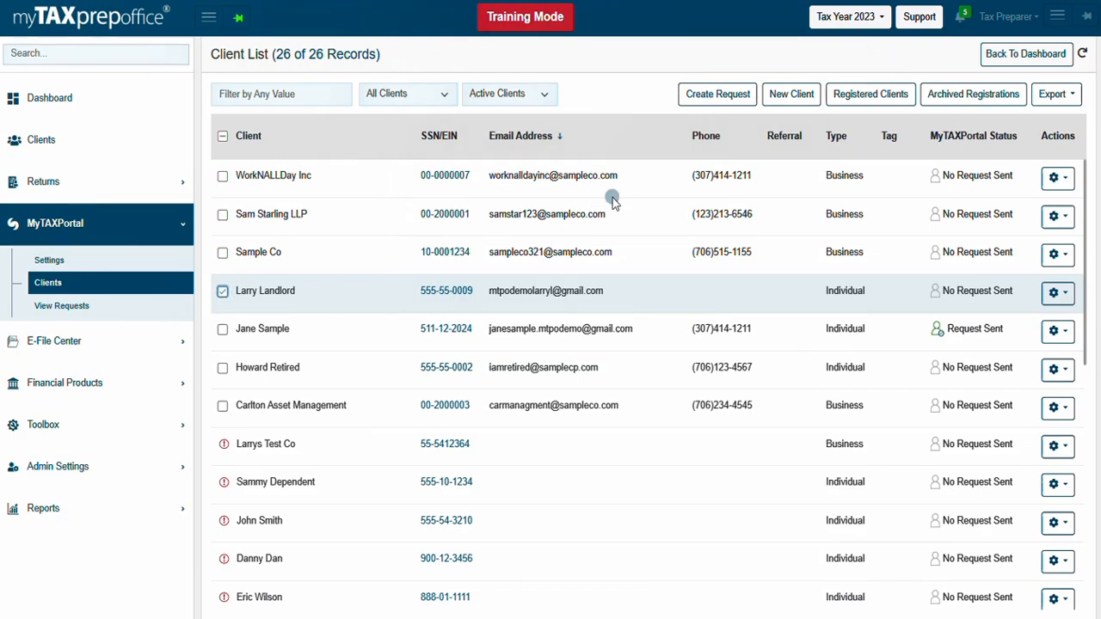
Create a request for Larry Landlord choosing the Organizer 1040 Tax Year 2023 template.
click(718, 93)
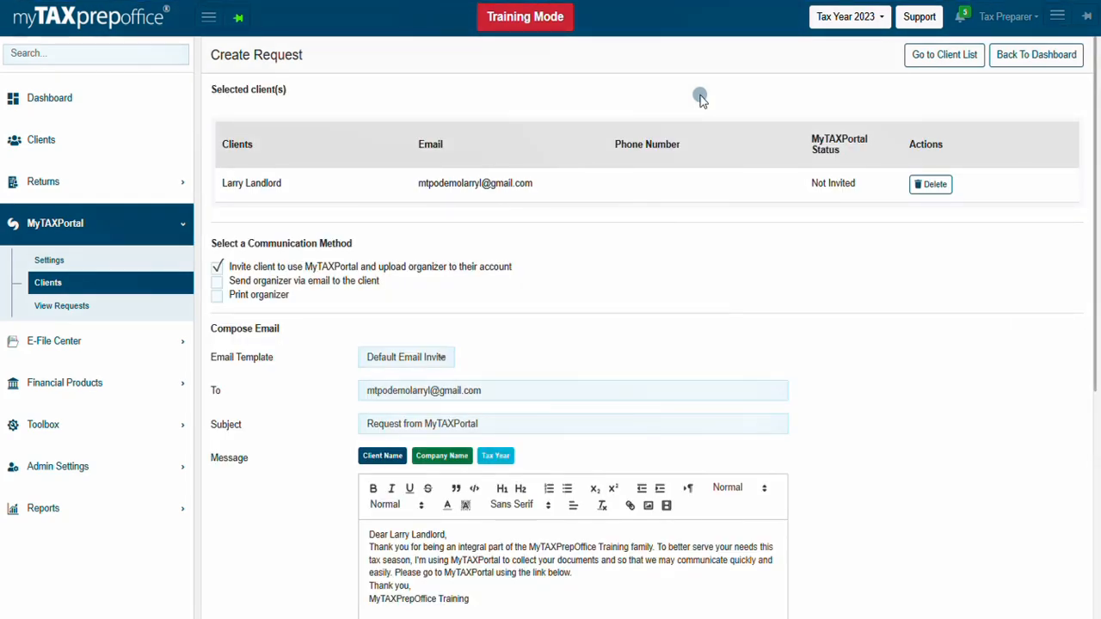
mouse_move(300, 95)
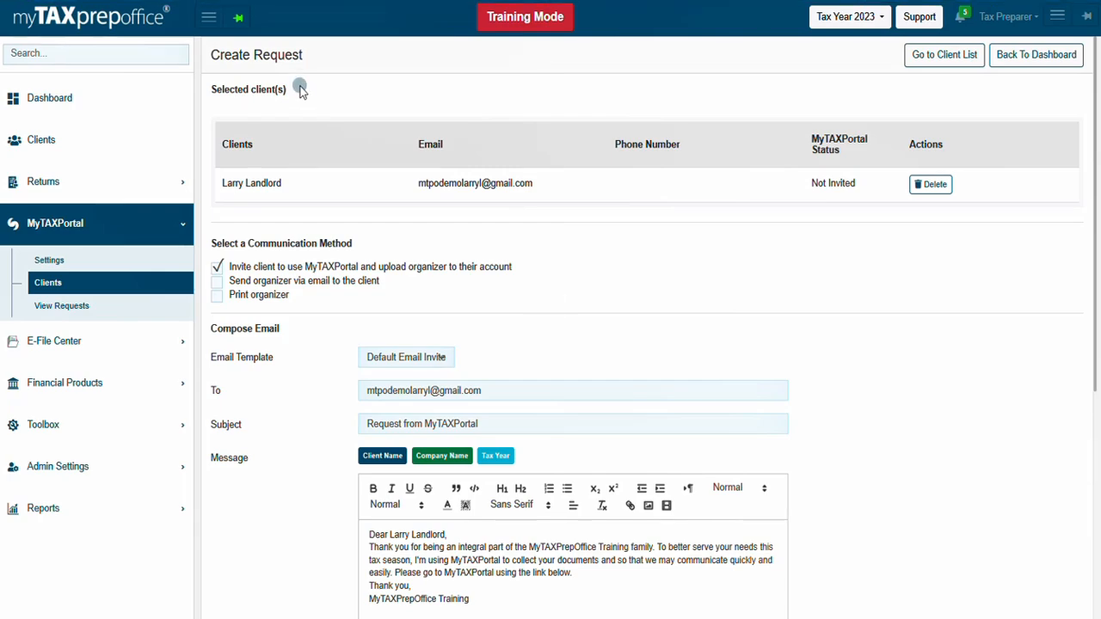
mouse_move(377, 248)
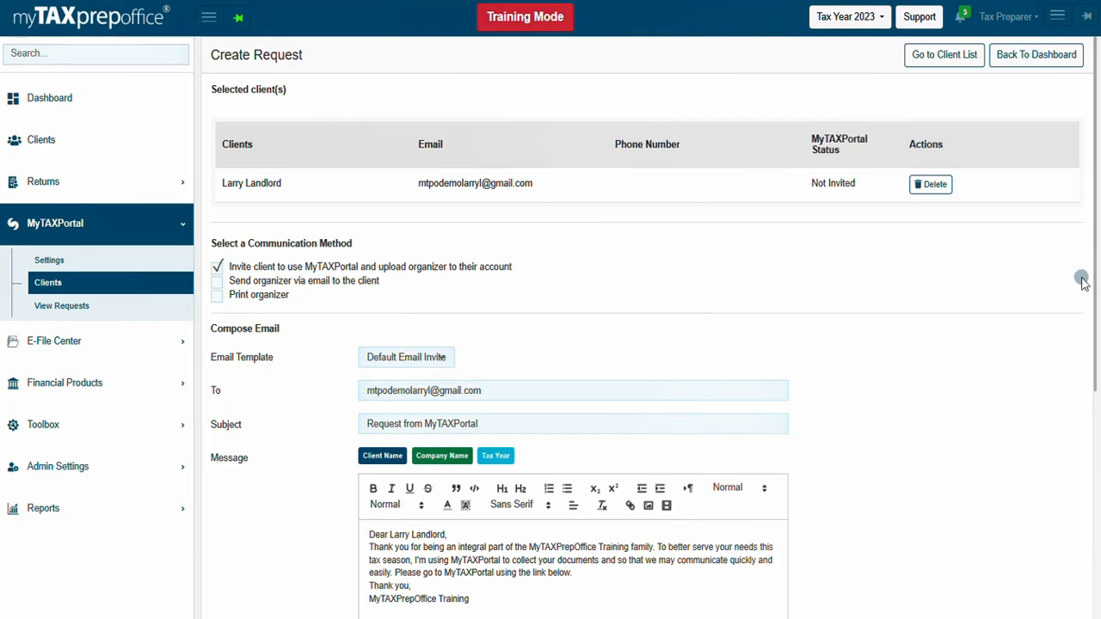
scroll(down, 3)
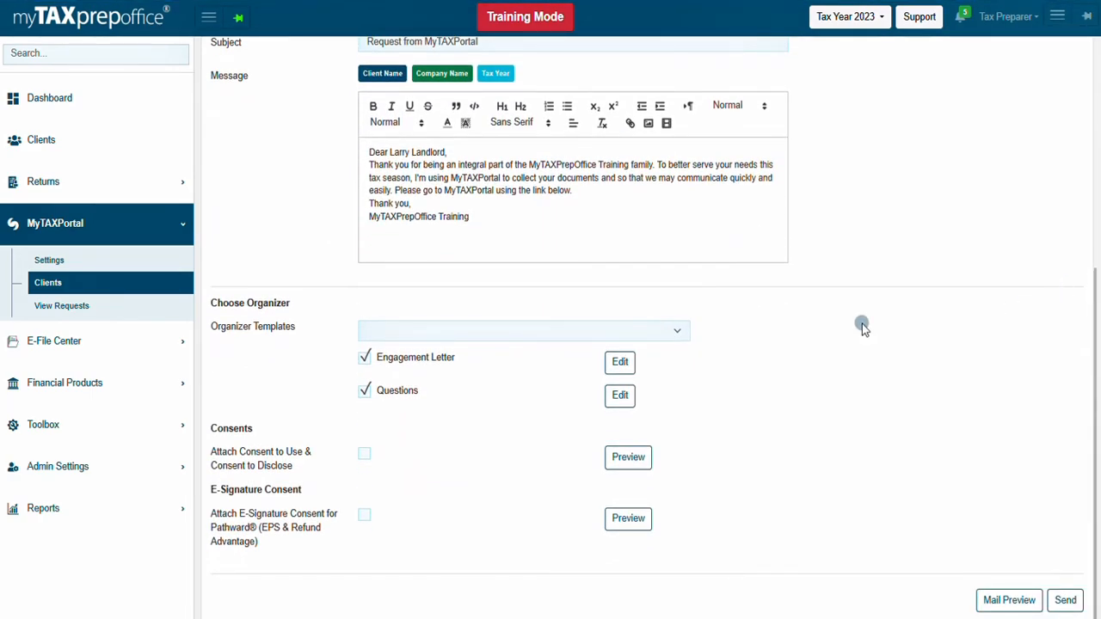
click(523, 330)
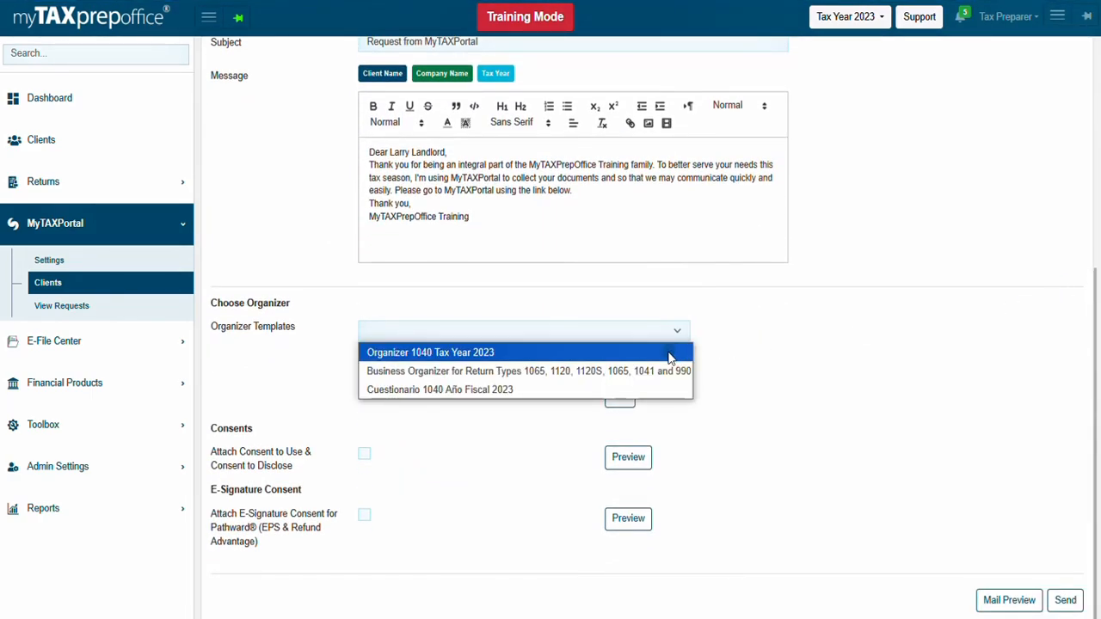
click(447, 351)
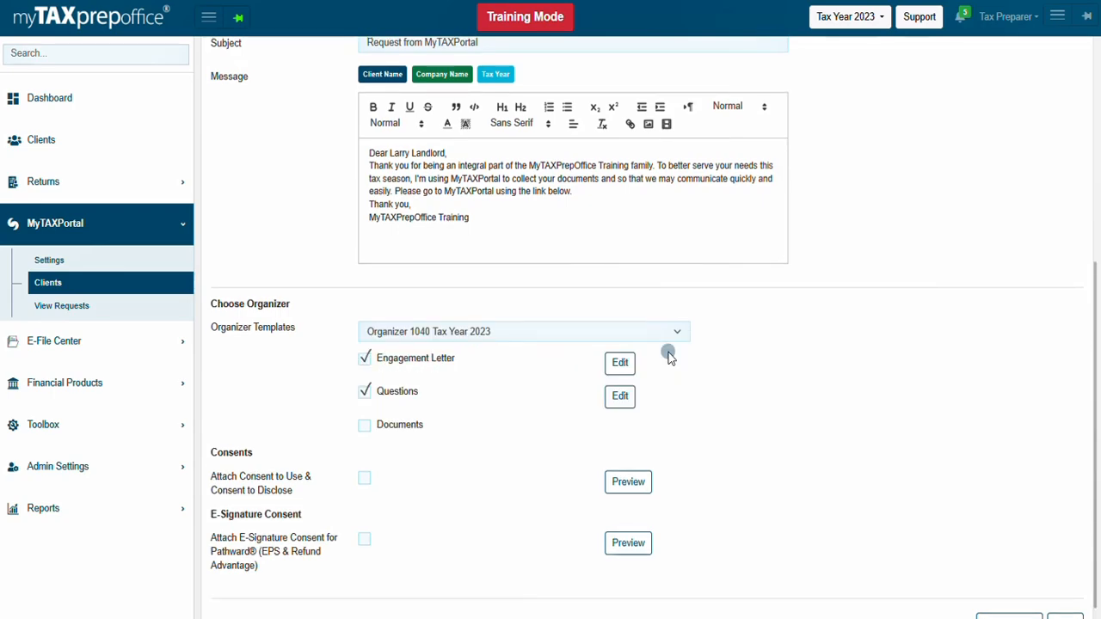
scroll(down, 3)
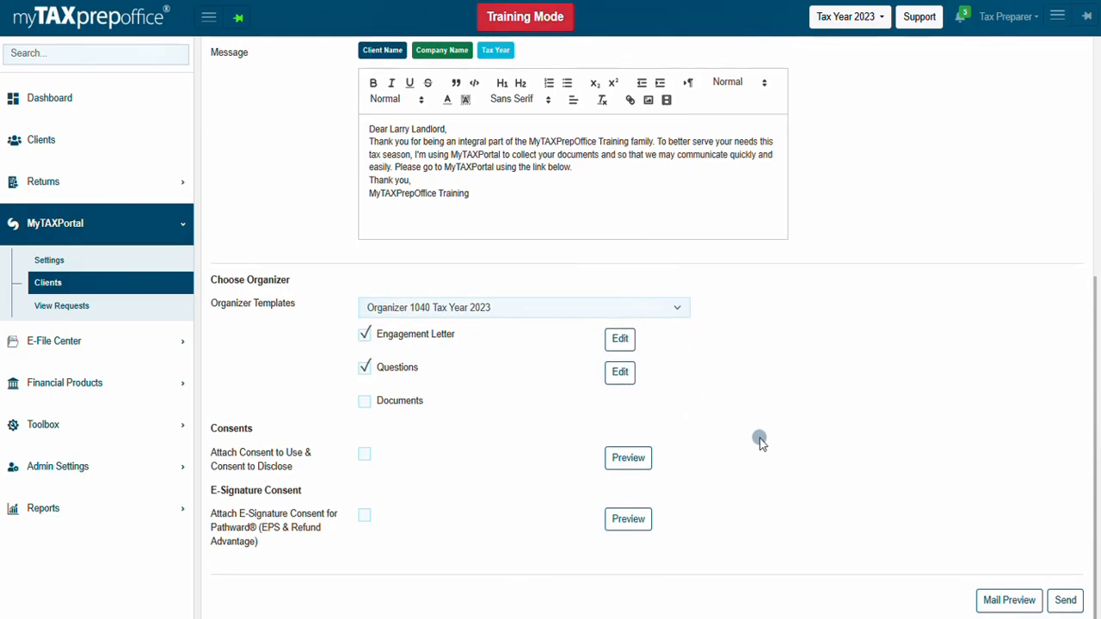
click(1067, 601)
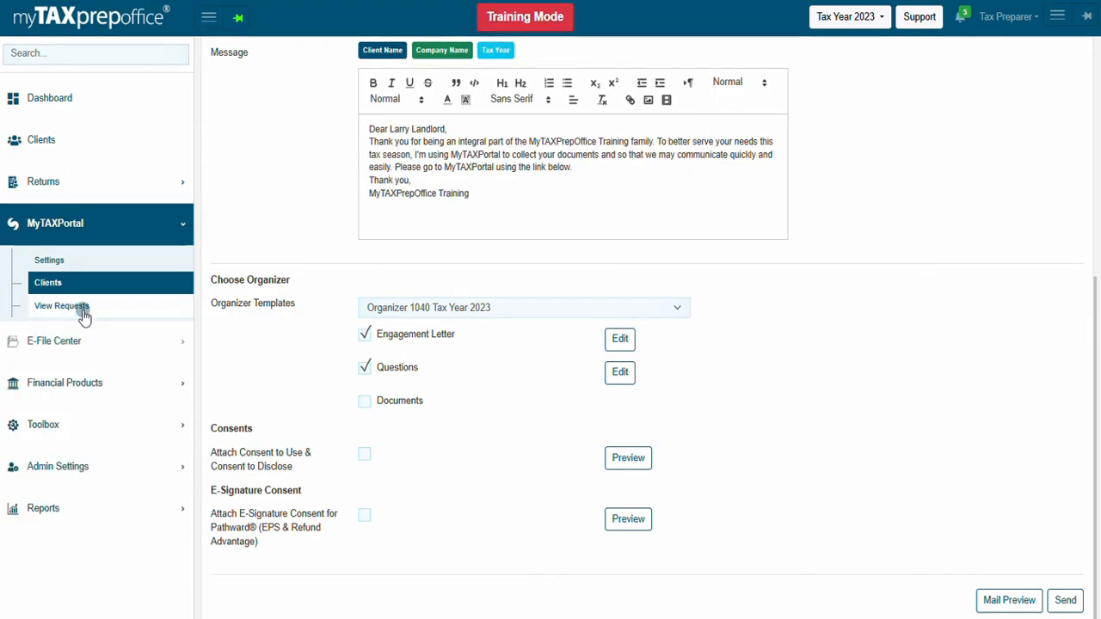
Show View Requests and the Actions menu for Jane Sample's delivered request.
click(62, 306)
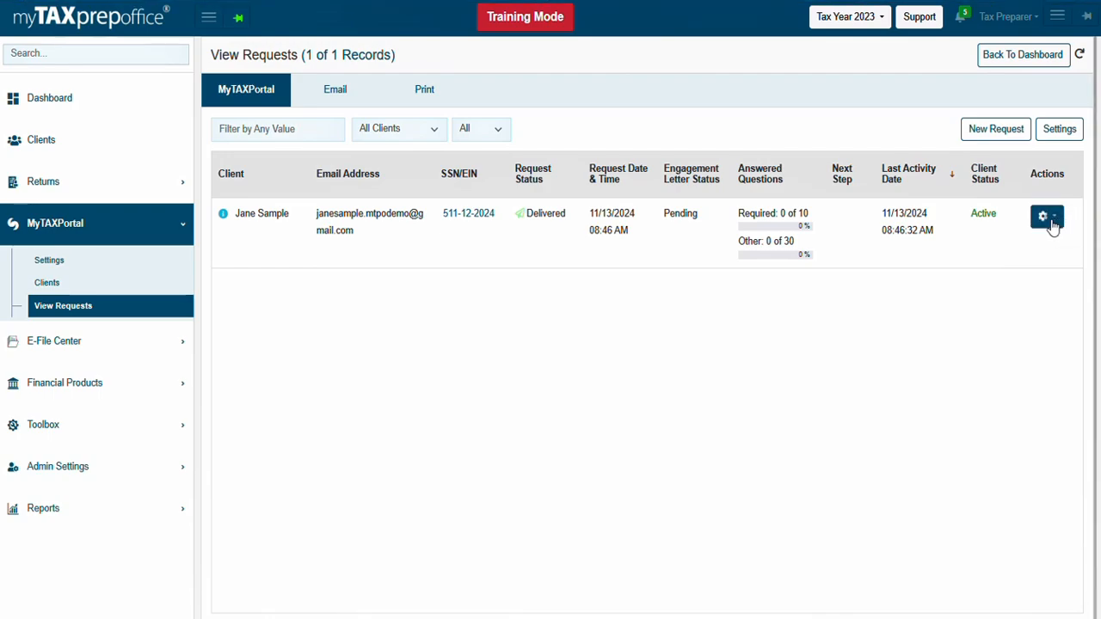
click(1049, 217)
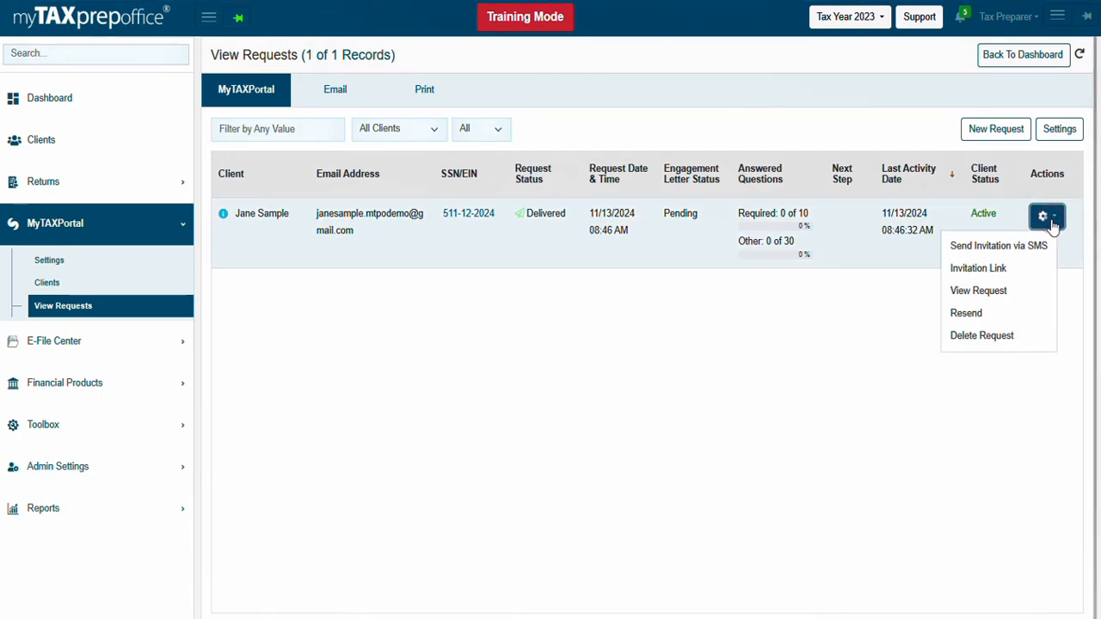
mouse_move(1041, 249)
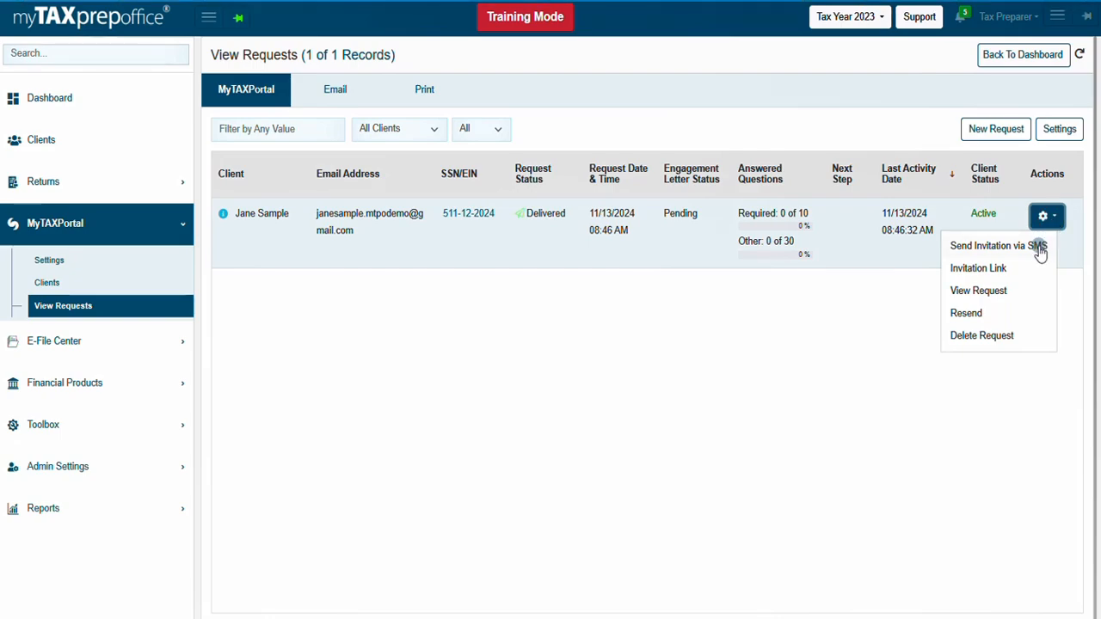
mouse_move(1026, 274)
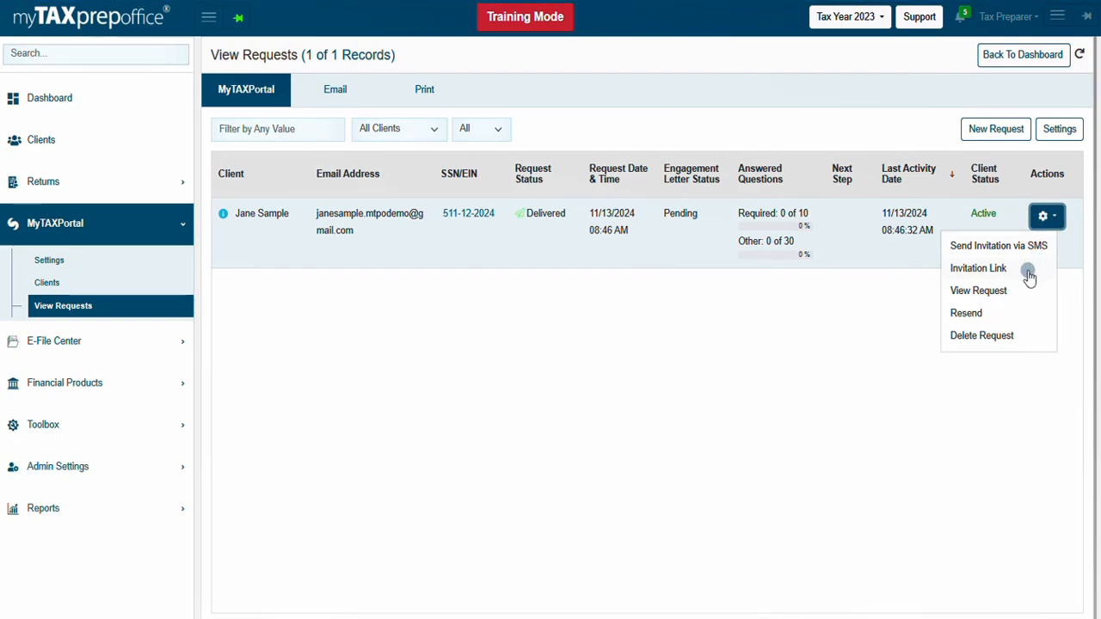
mouse_move(1031, 278)
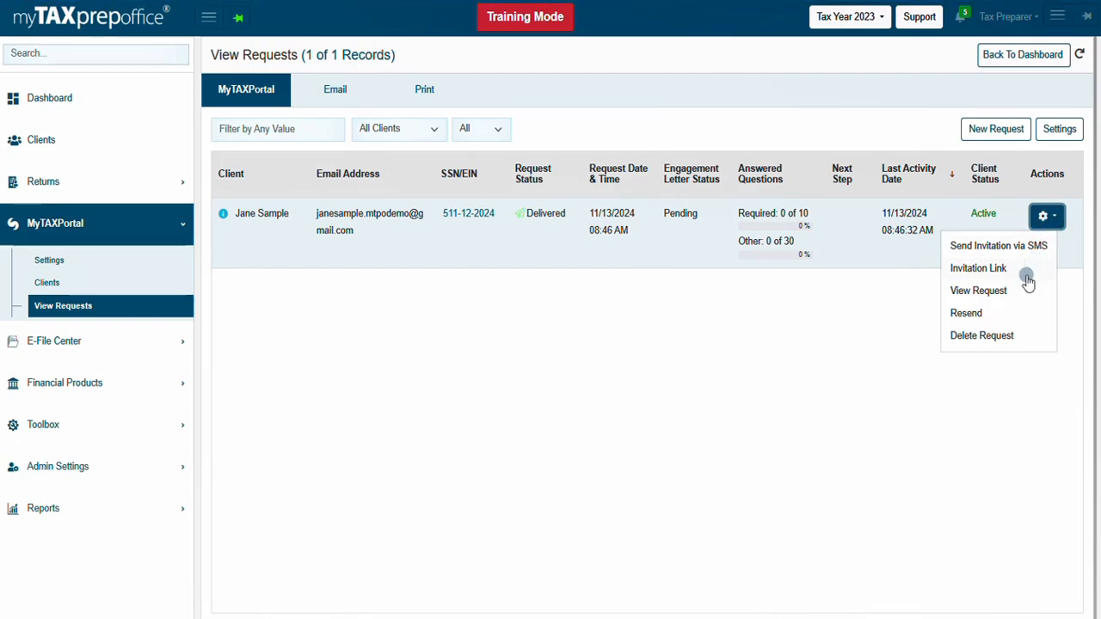
mouse_move(1026, 299)
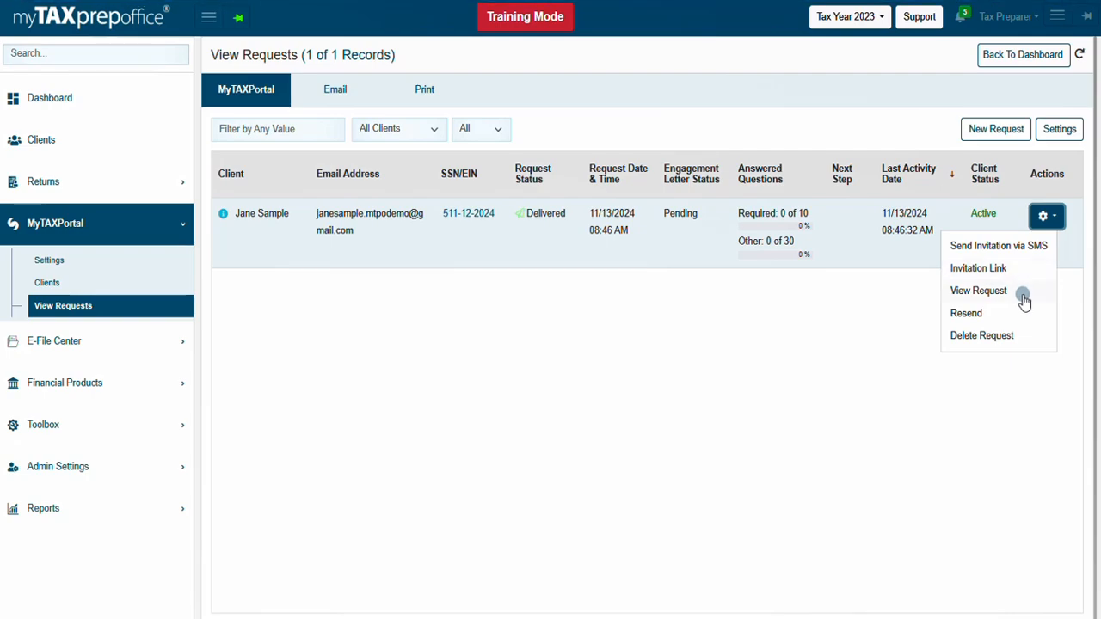
mouse_move(1019, 317)
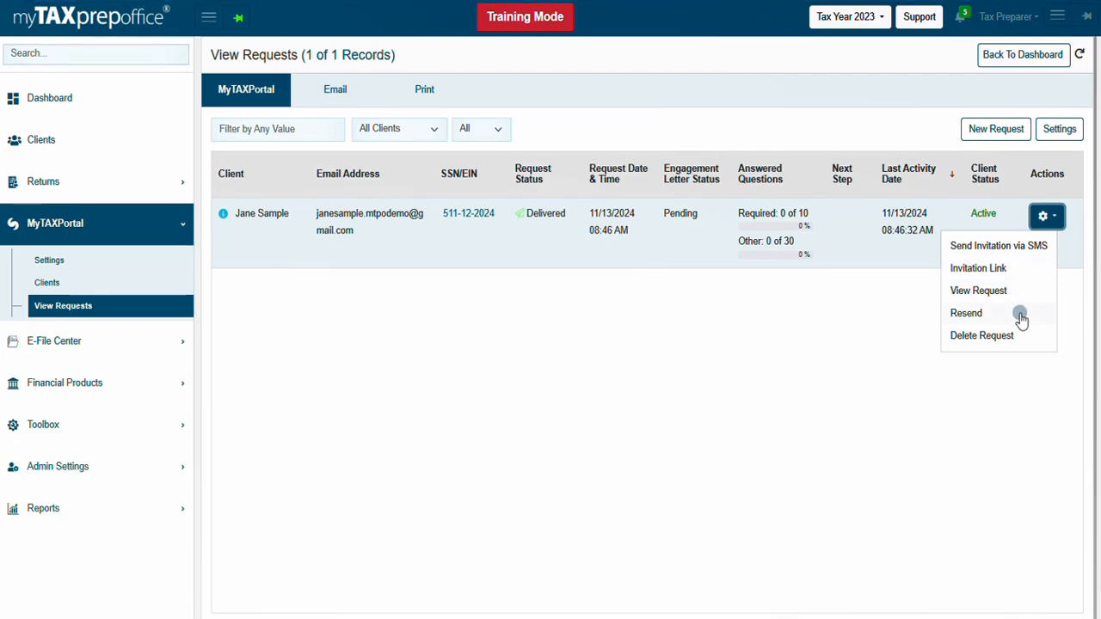
mouse_move(1026, 335)
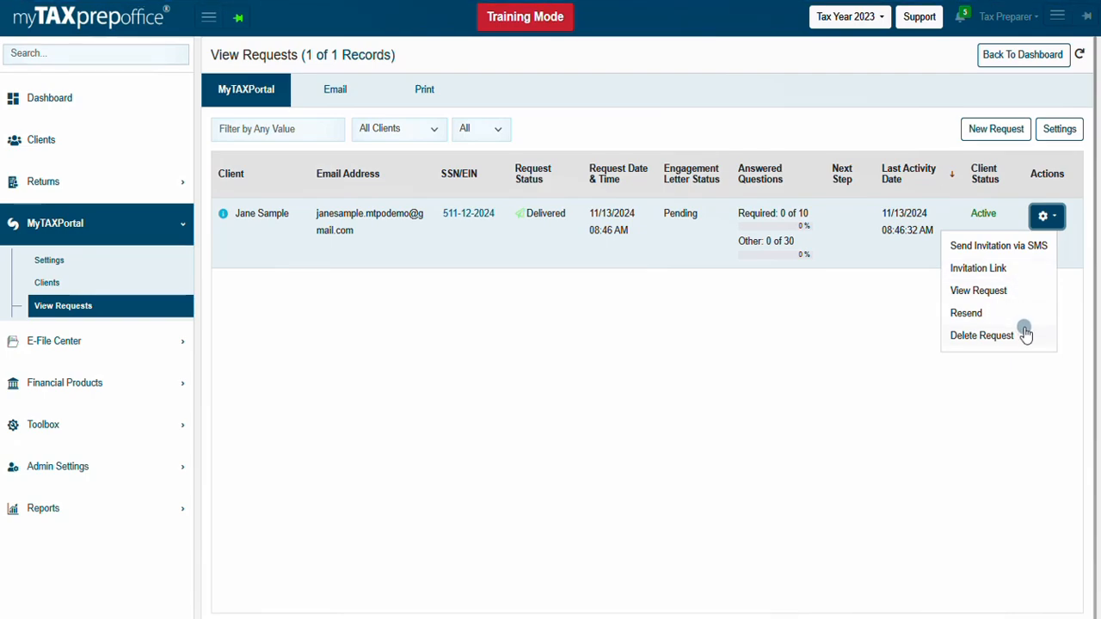